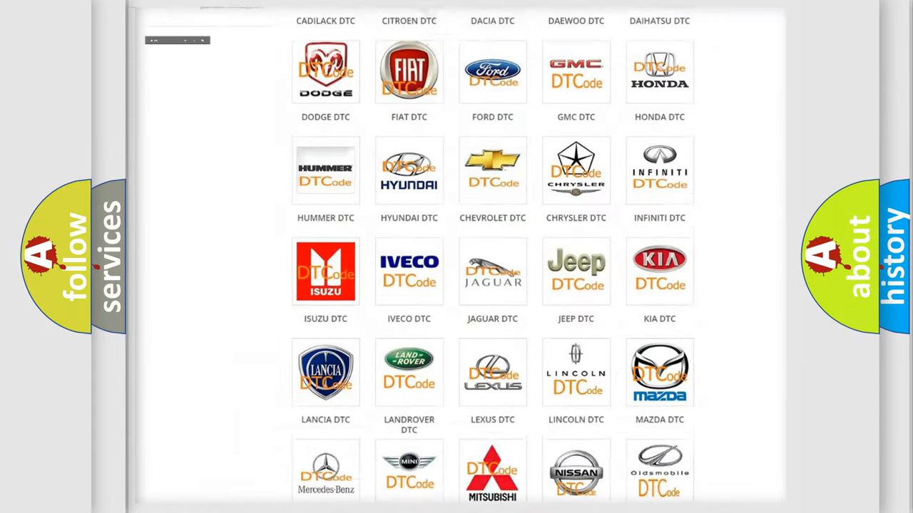
Step: Open the Jeep DTC page and scroll its diagnostic code grid down and back up
scroll(up, 3)
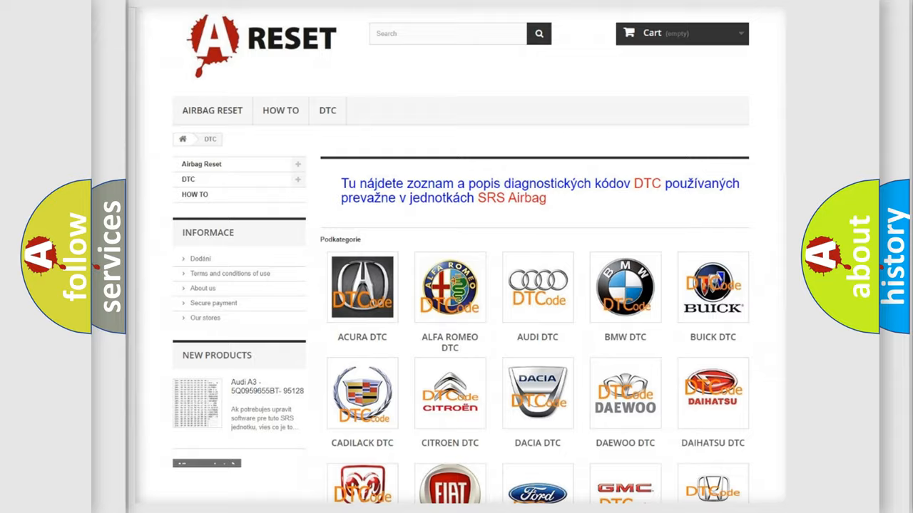
scroll(down, 3)
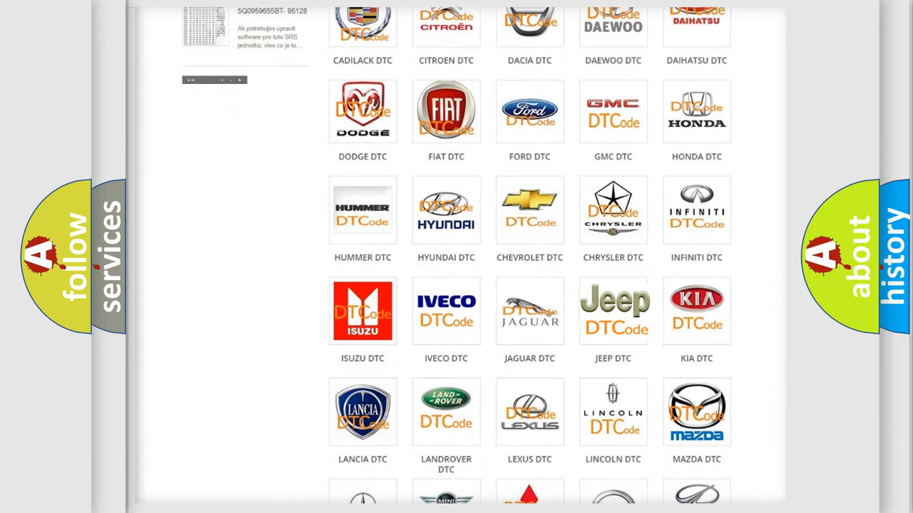
click(612, 310)
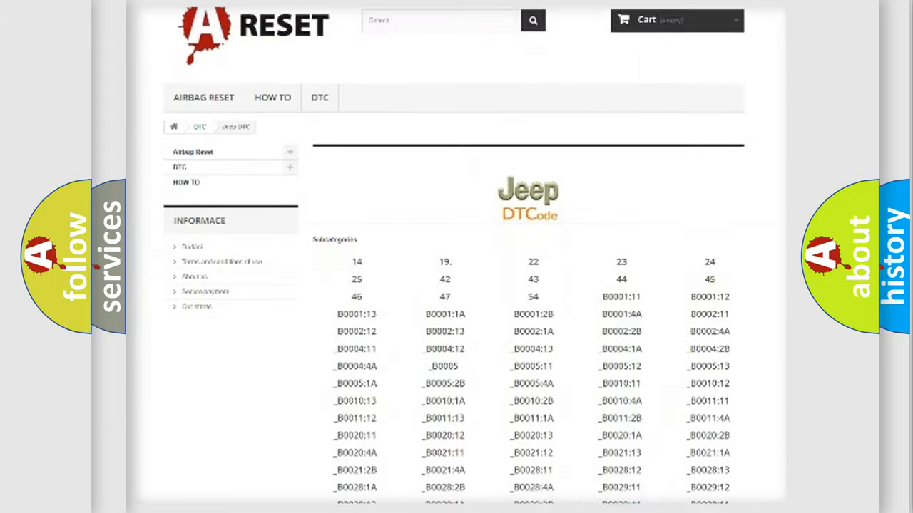
scroll(down, 3)
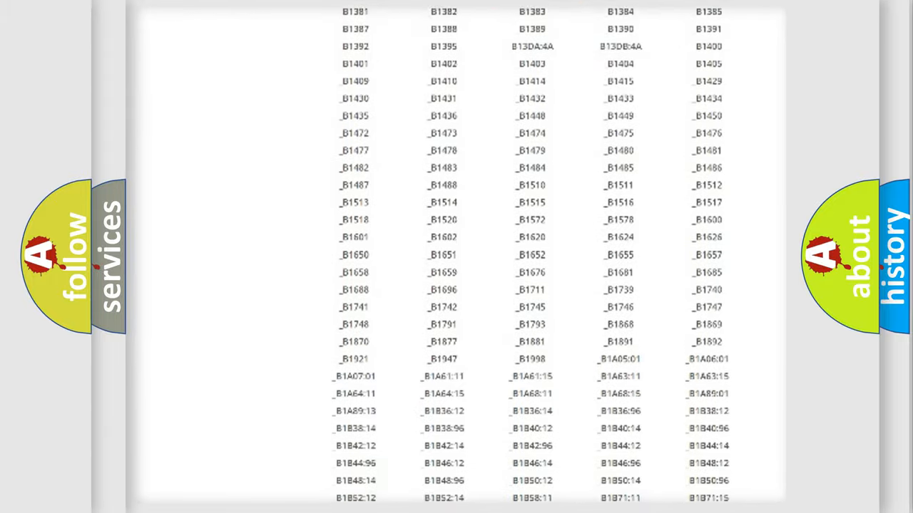
scroll(up, 3)
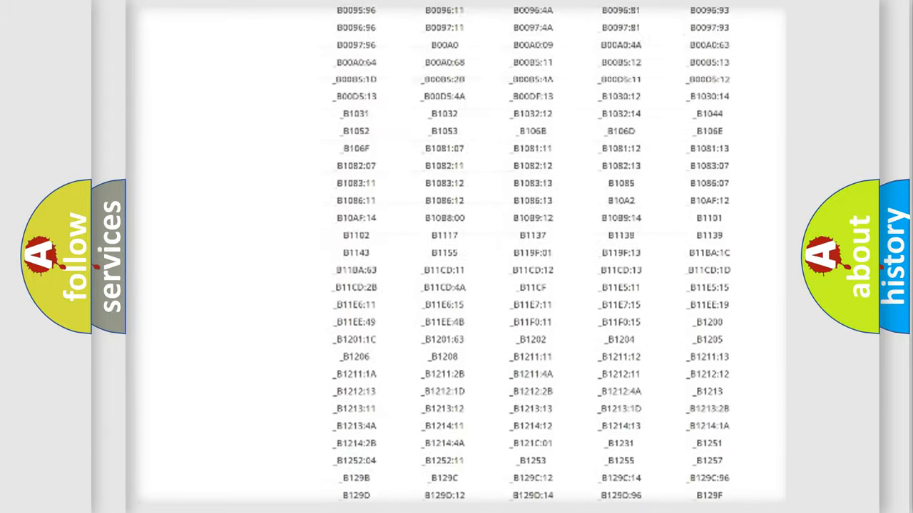
scroll(up, 3)
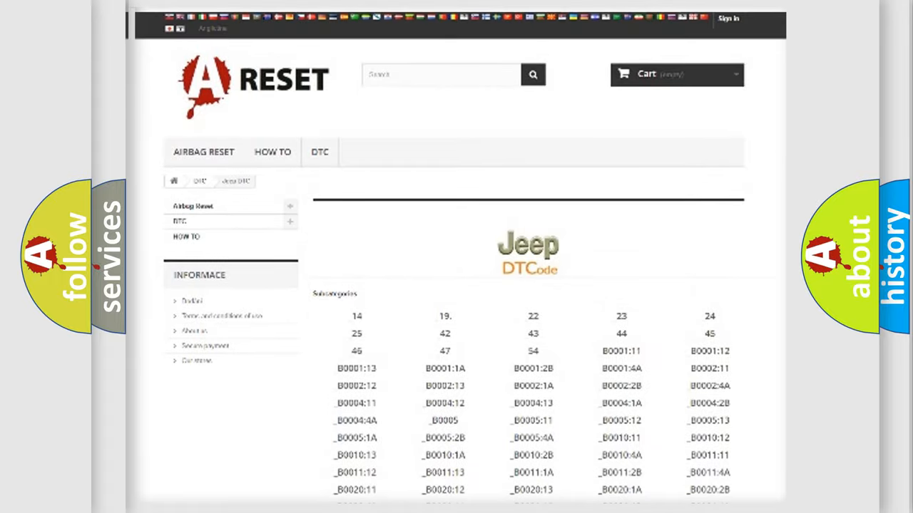